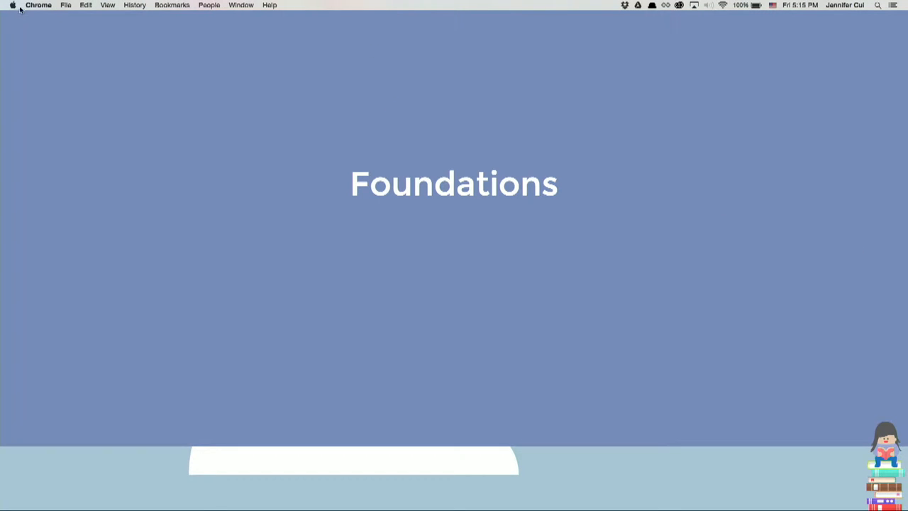
Scroll past the Foundations heading to the 4-week remote pre-work JavaScript scene.
click(107, 6)
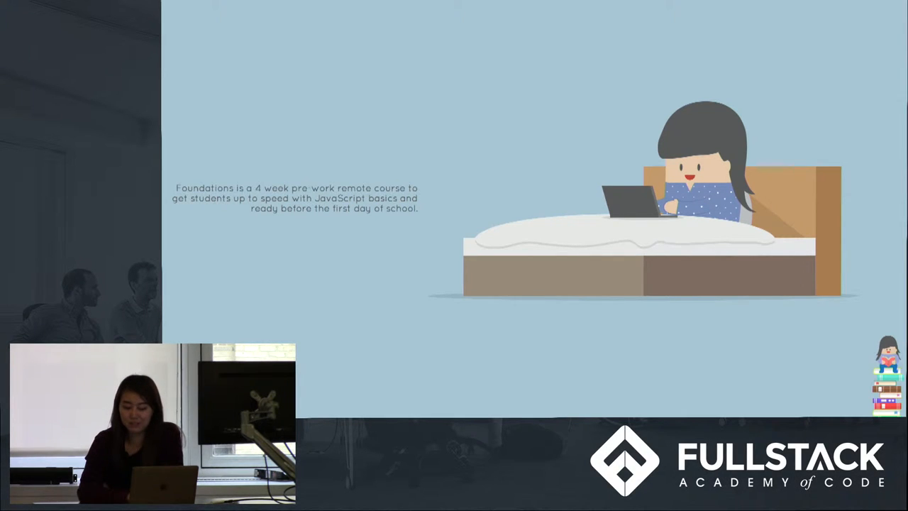
scroll(down, 3)
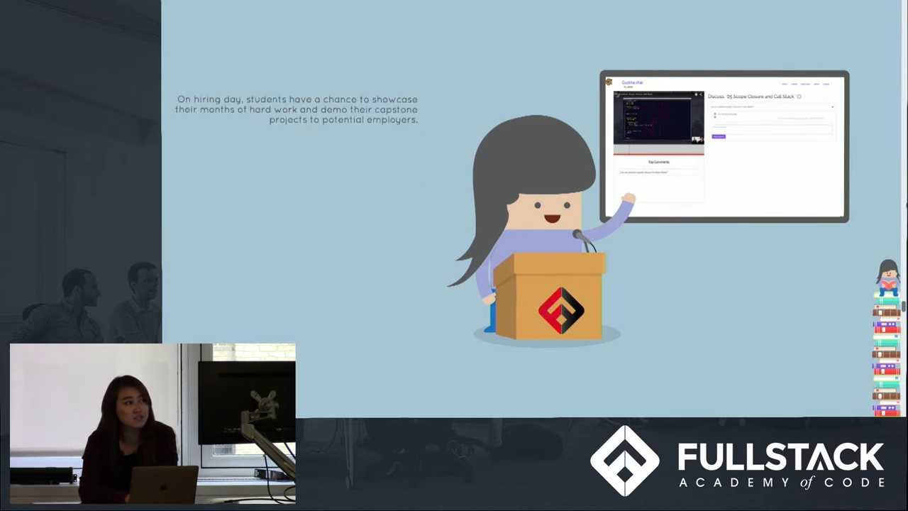
Advance past the hiring day podium scene to the graduate's 'I love my job' quote.
key(Right)
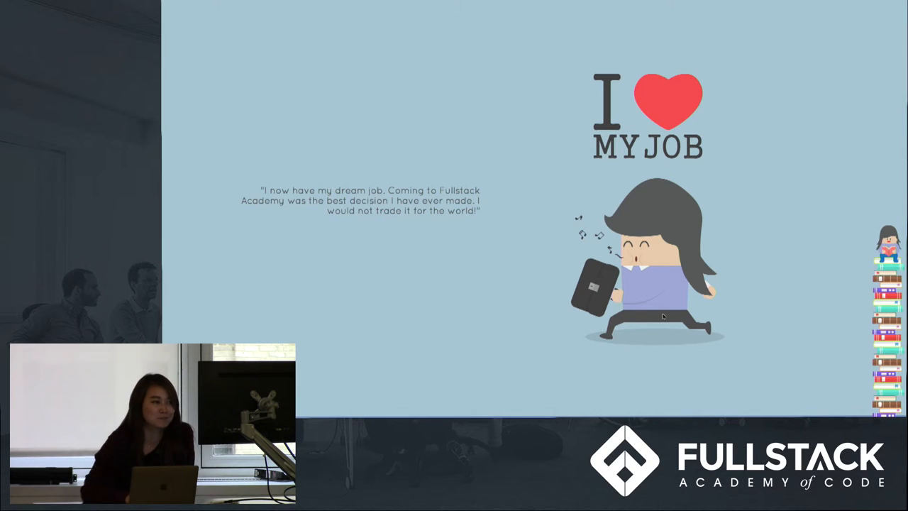
mouse_move(385, 173)
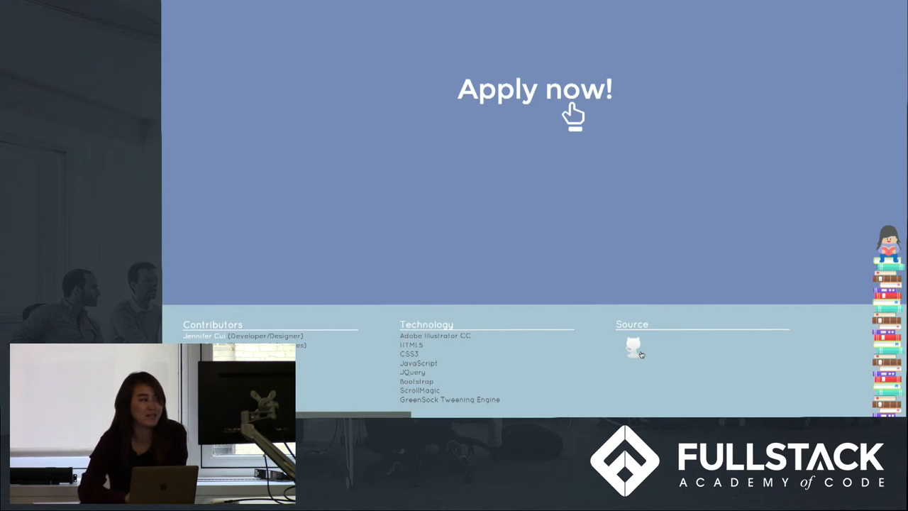
mouse_move(431, 275)
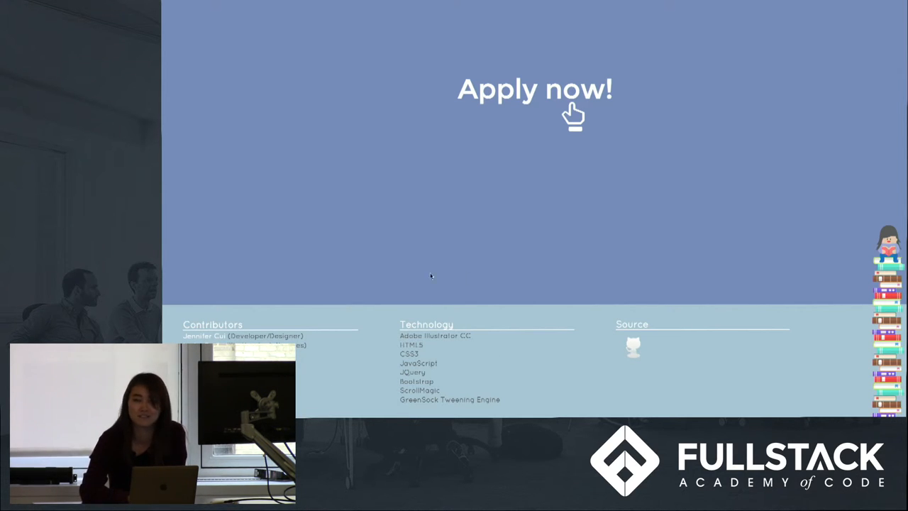
mouse_move(606, 244)
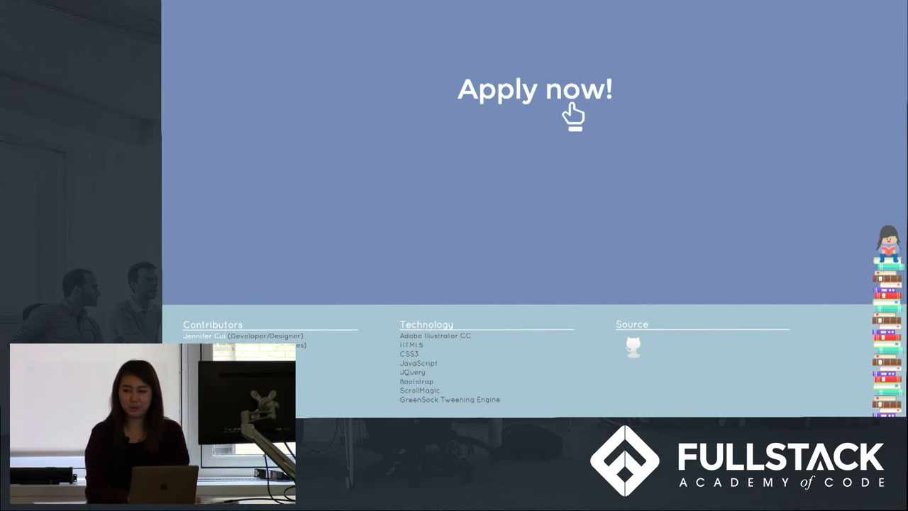
mouse_move(508, 165)
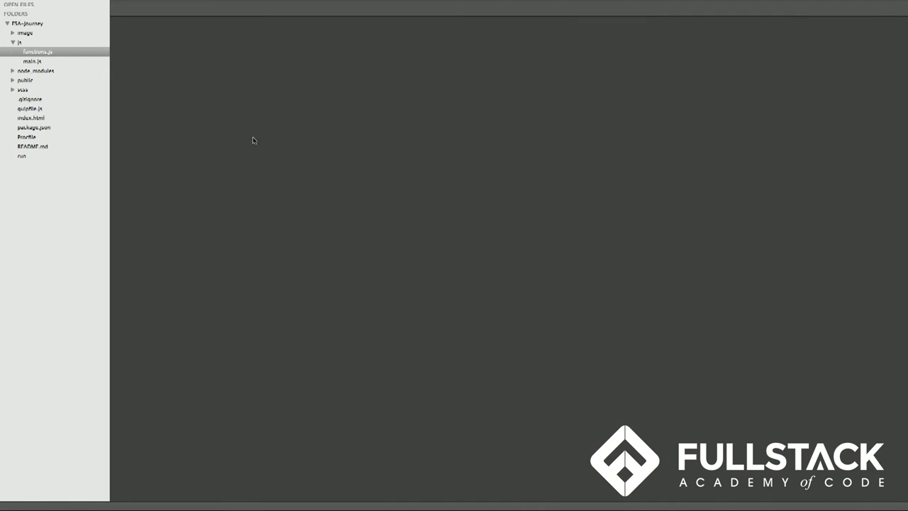
Show functions.js from the js folder with its ScrollMagic scene and TweenMax helpers.
click(37, 51)
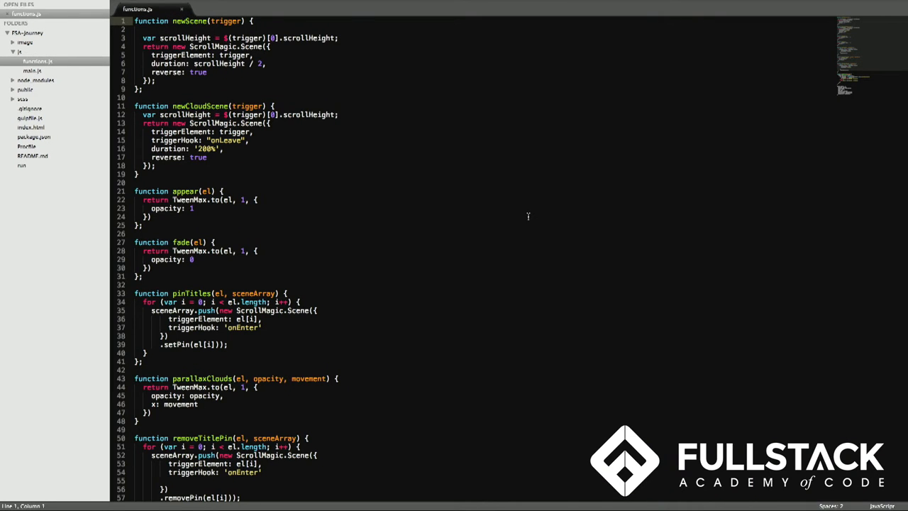
mouse_move(528, 215)
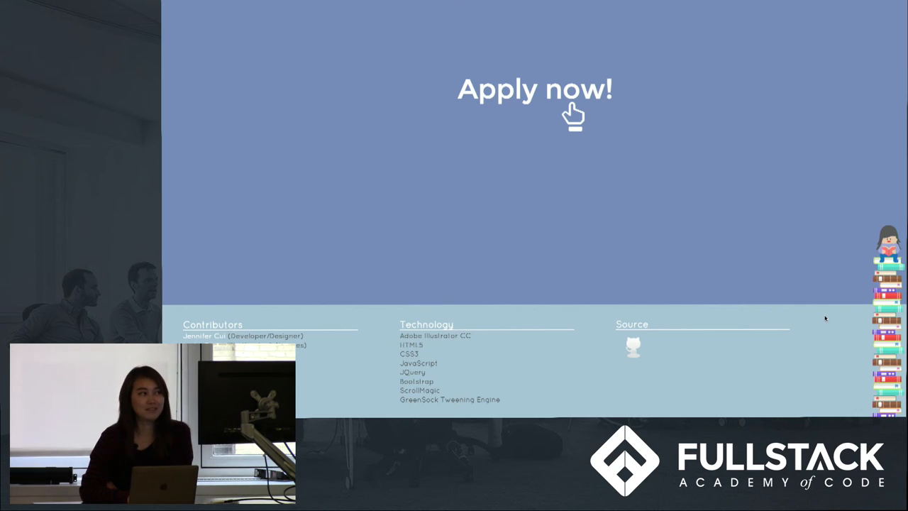
mouse_move(830, 233)
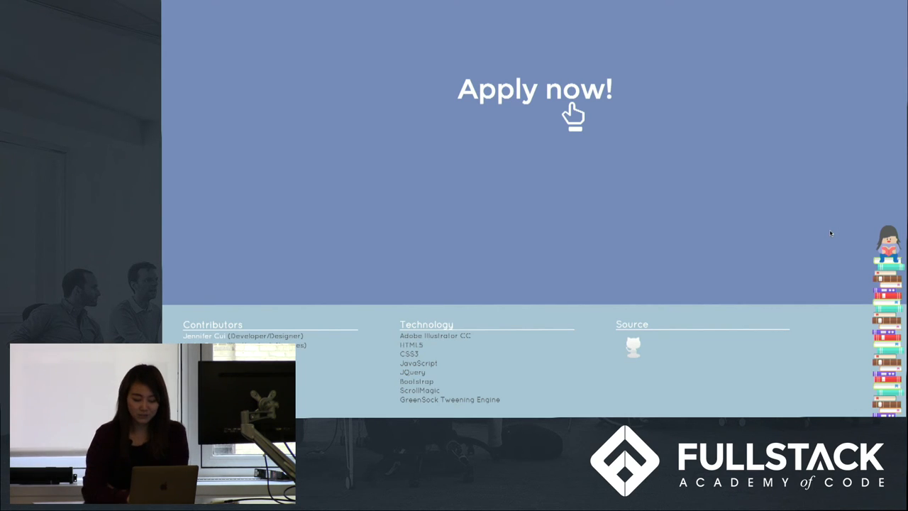